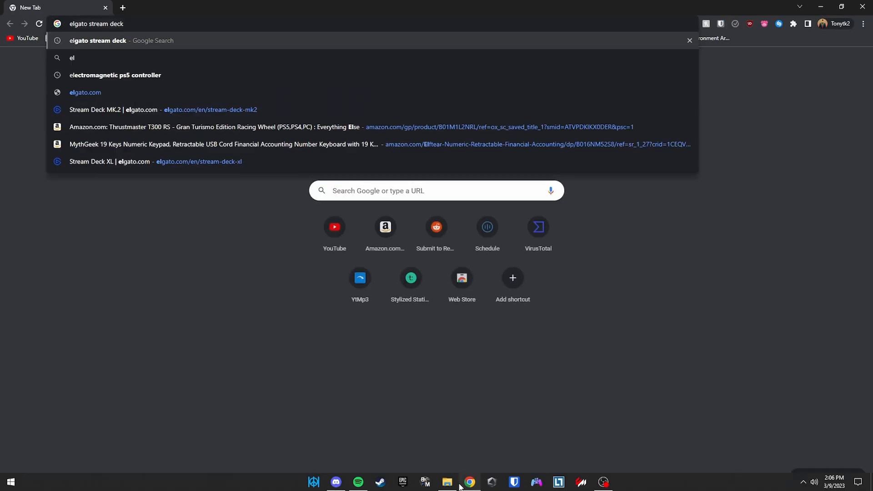
Run the Google search for 'elgato stream deck' and view its shopping price results
key("Return")
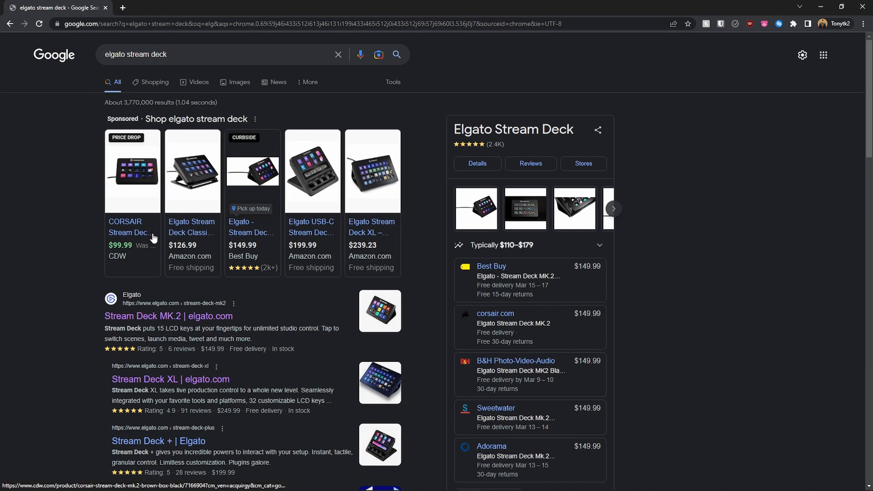
left_click(168, 315)
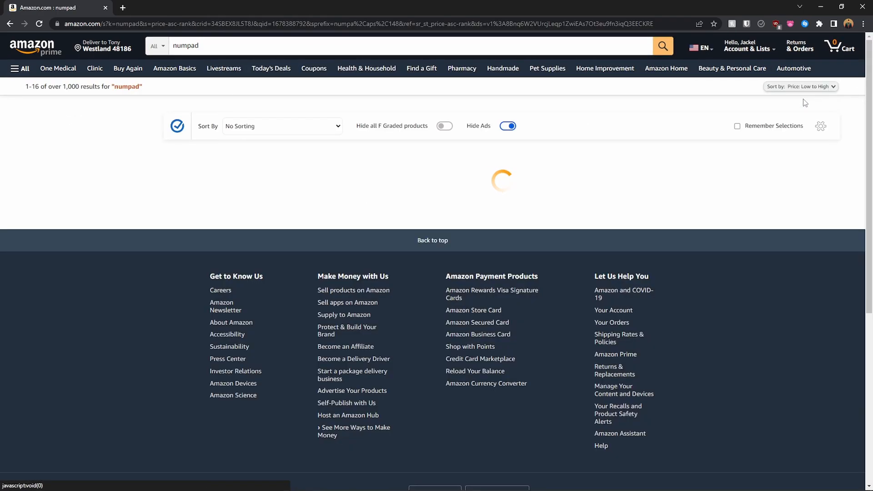
Scroll through Amazon's numpad listings sorted Price: Low to High
scroll("down", 3)
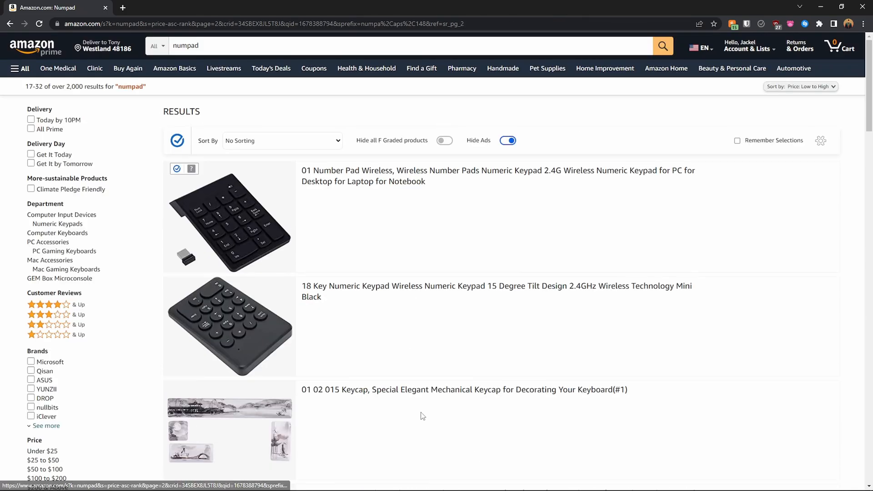
scroll("down", 3)
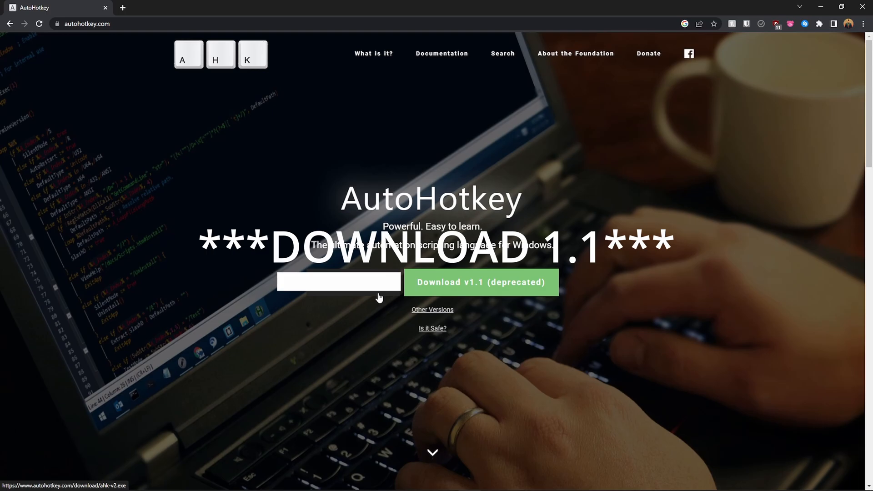
Create a new AutoHotkey Script file named 'tutorial' on the desktop
left_click(338, 282)
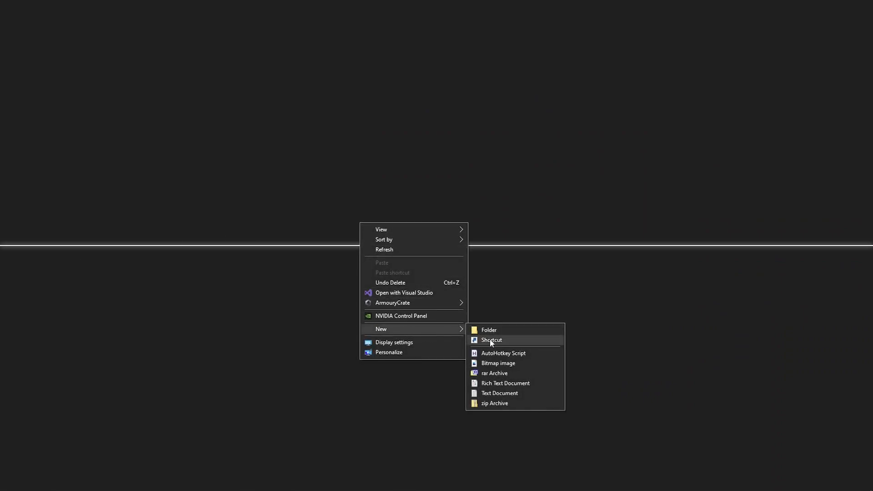
left_click(503, 353)
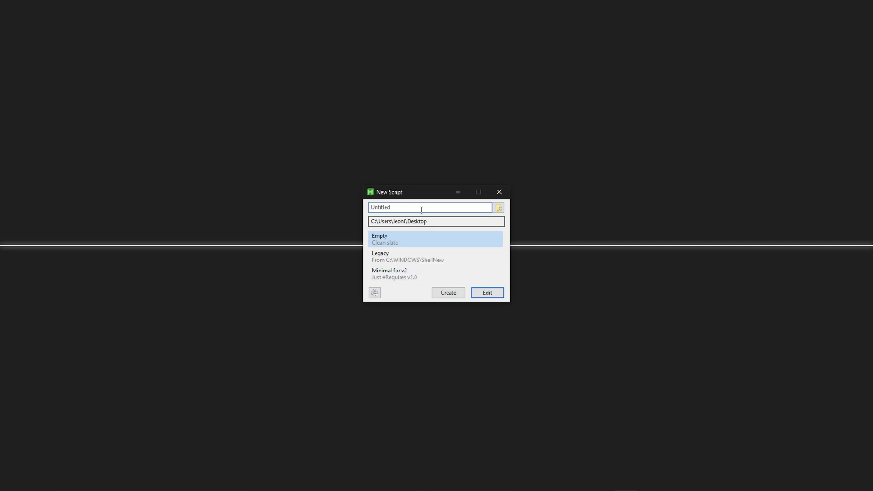
type("tutorial")
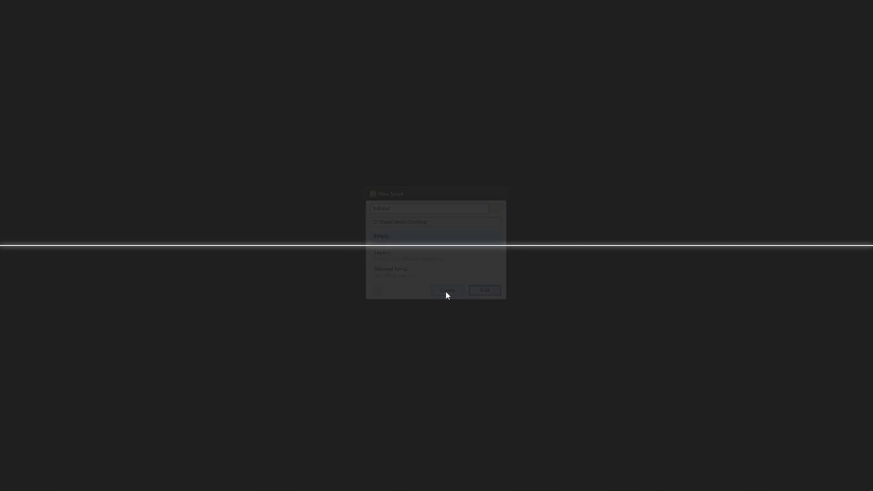
left_click(469, 482)
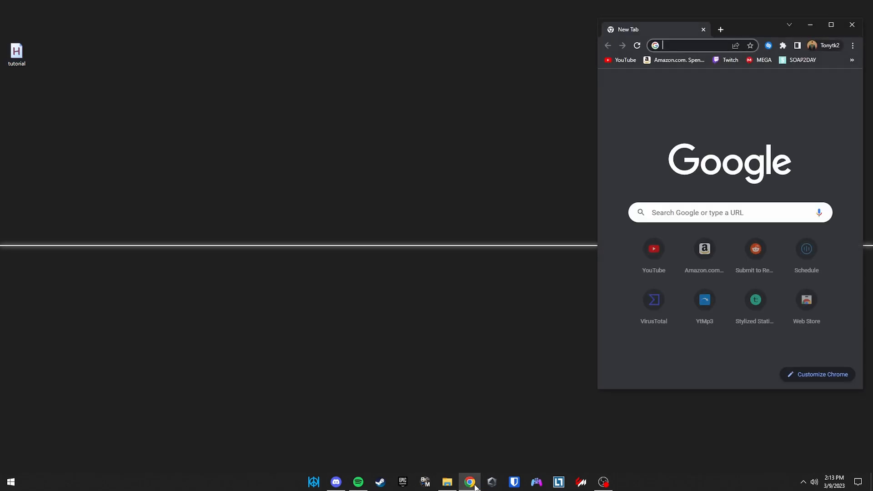
Search 'autohotkey' and reach the List of Keys page's Numpad Keys table
type("autohotkey")
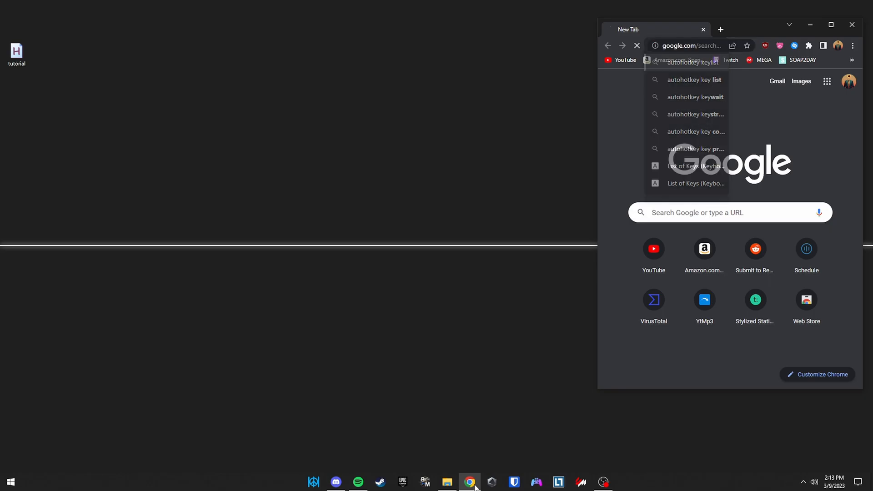
left_click(696, 166)
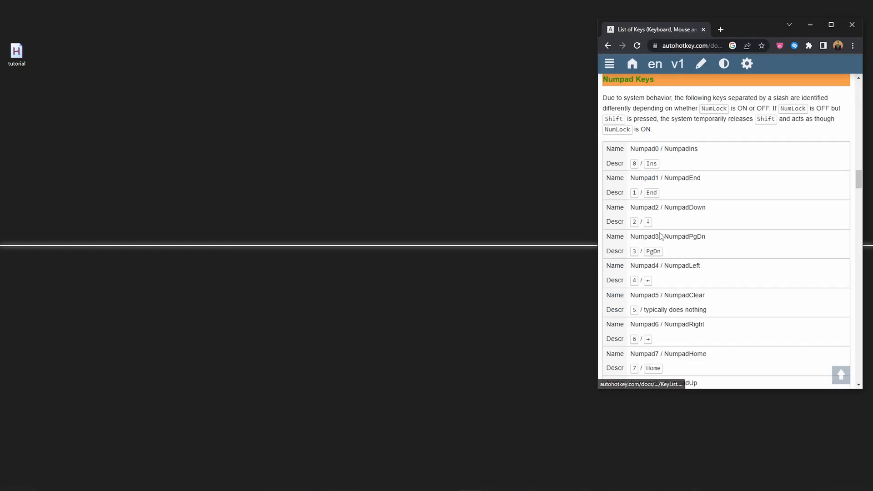
scroll("down", 3)
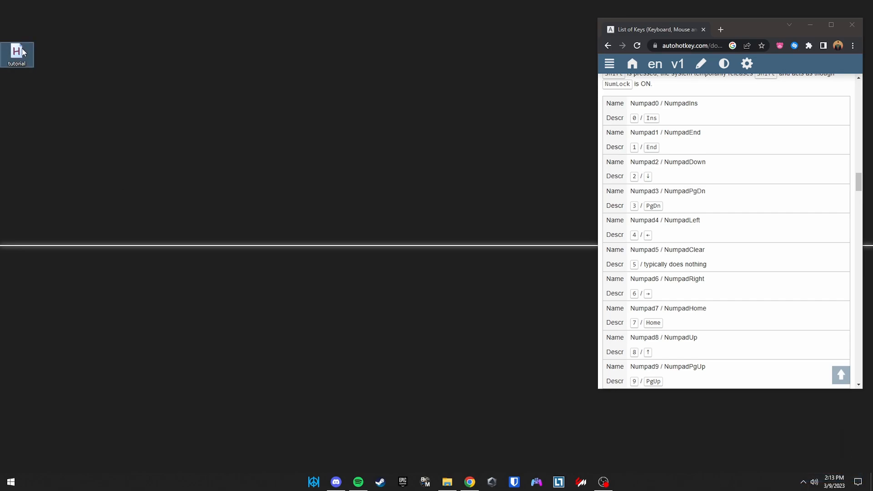
Open the empty tutorial script with Notepad and bring up options for an existing script file
right_click(17, 54)
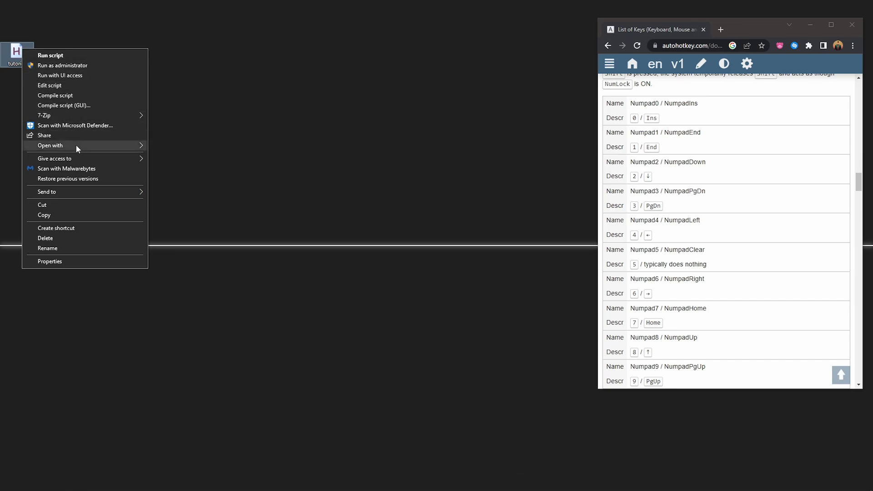
left_click(49, 86)
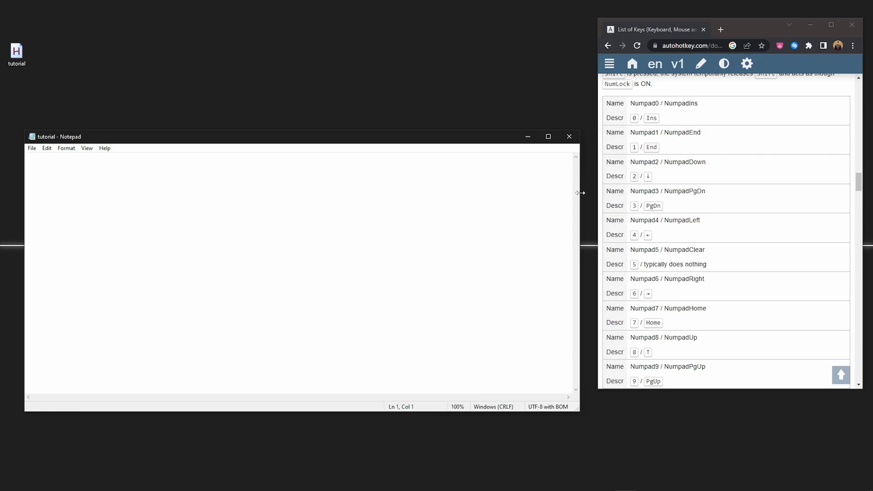
right_click(357, 337)
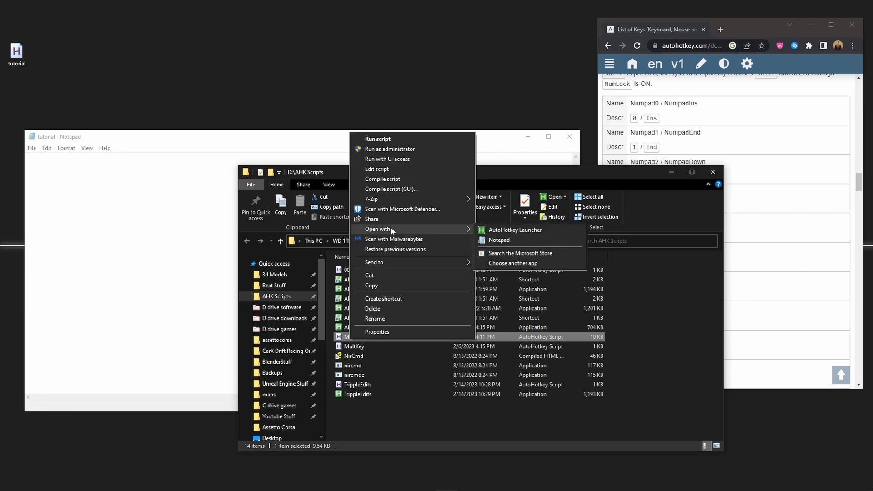
Open MainScript in Notepad and scroll through its numpad media hotkeys and Spotify functions
left_click(499, 240)
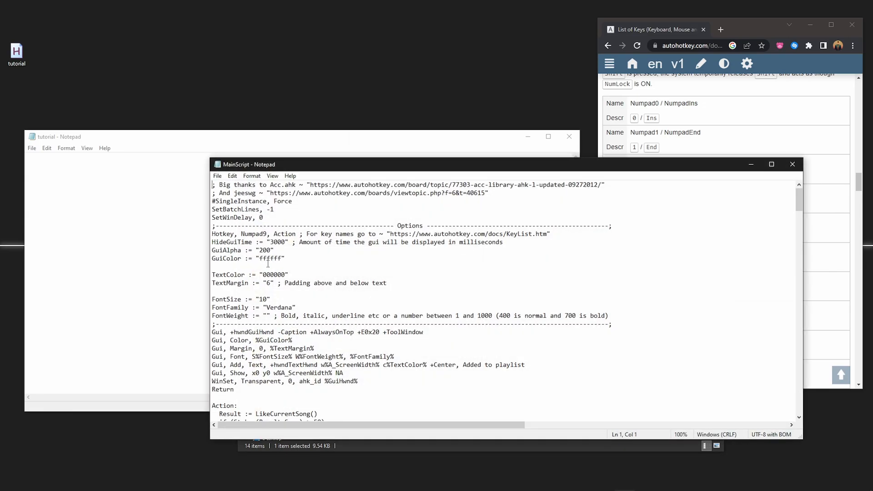
scroll("down", 3)
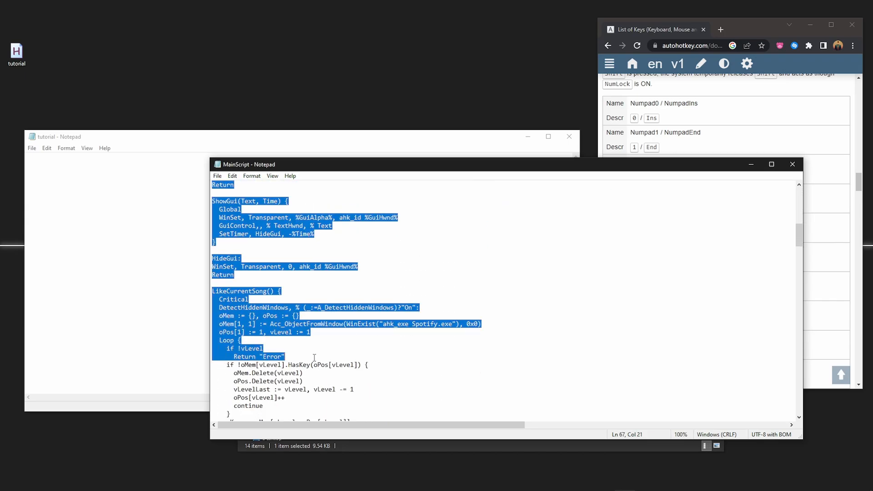
scroll("down", 3)
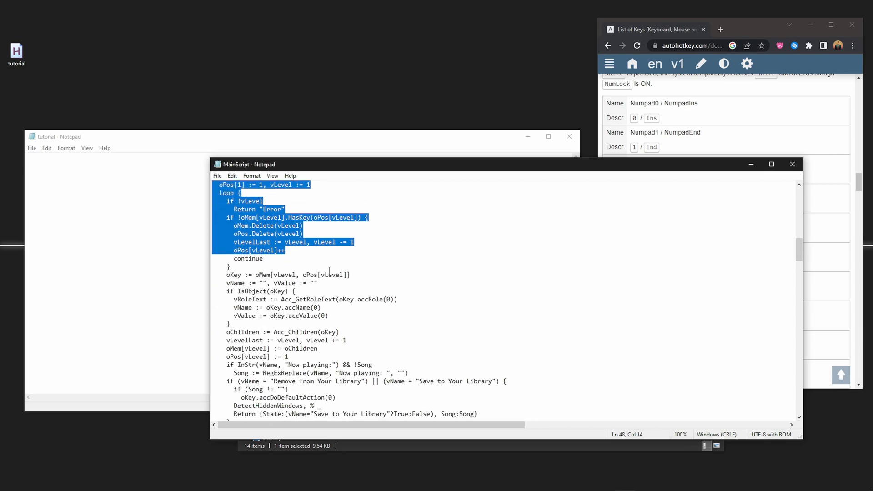
scroll("down", 3)
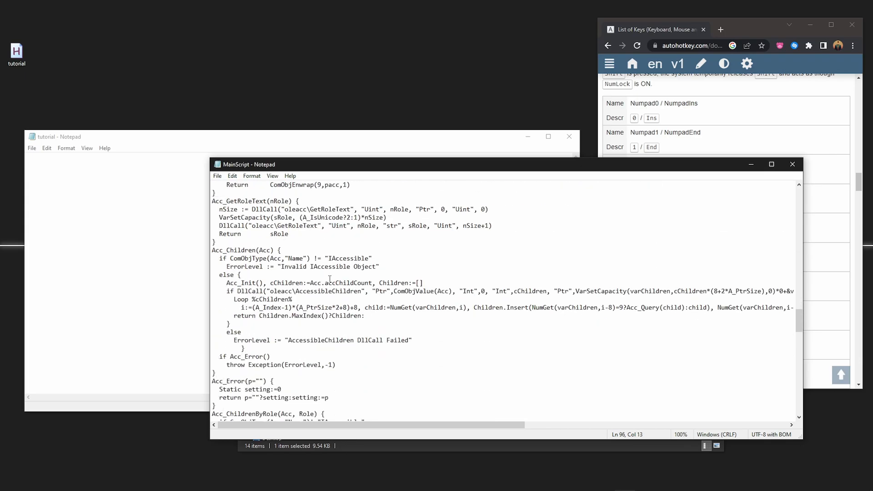
scroll("down", 3)
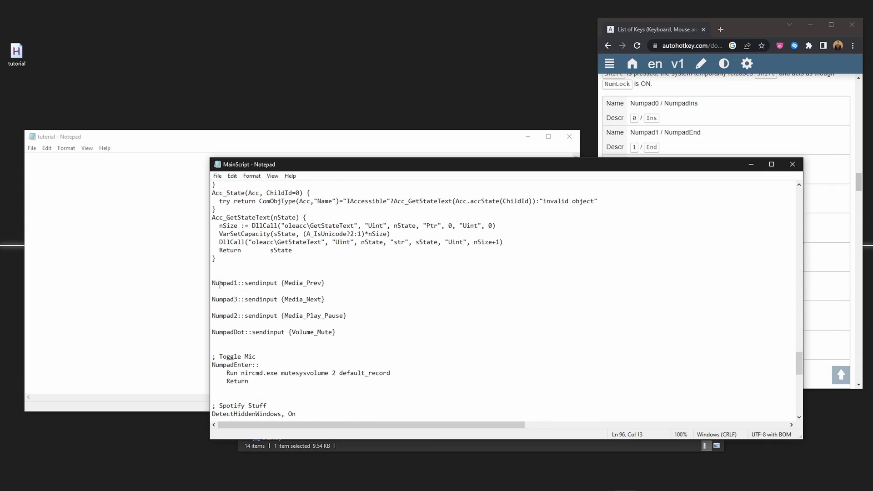
left_click(215, 305)
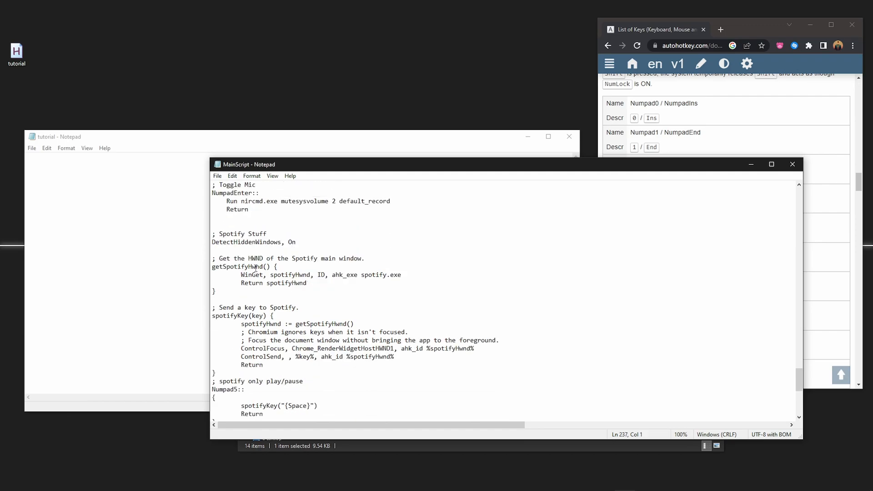
scroll("down", 3)
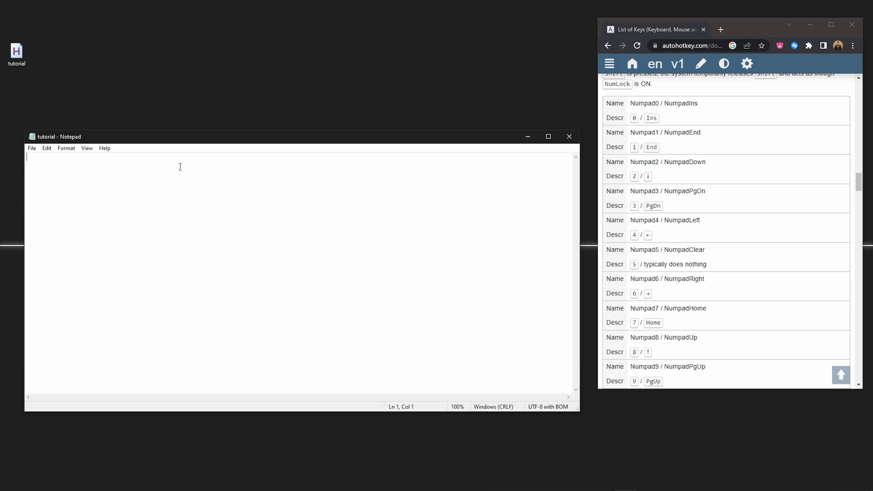
Write 'Numpad1::' as the first hotkey line of the tutorial script
type("Numpa")
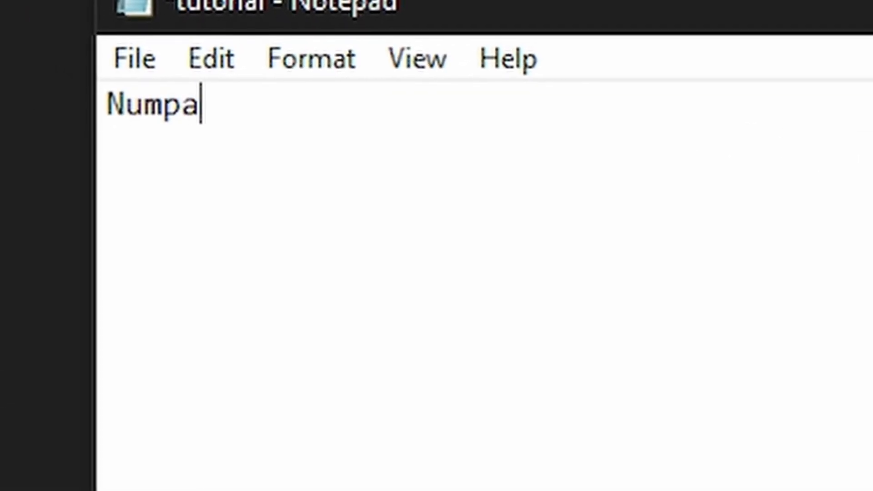
type("d")
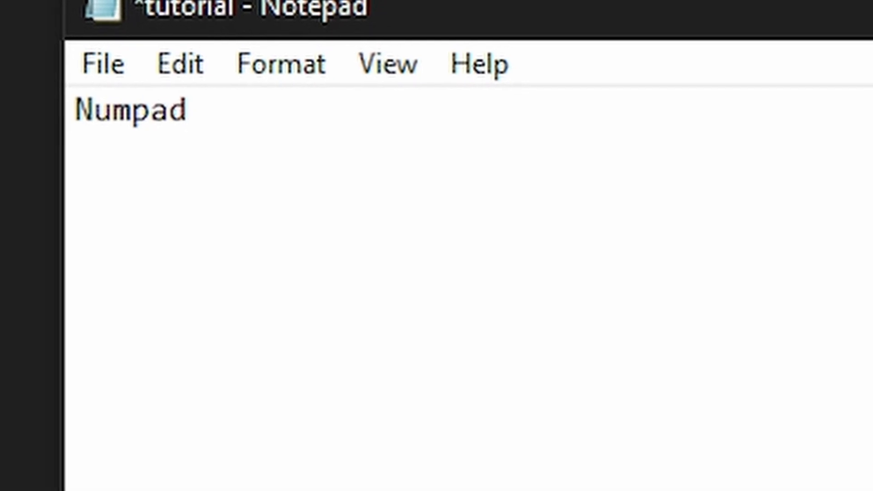
type("1::")
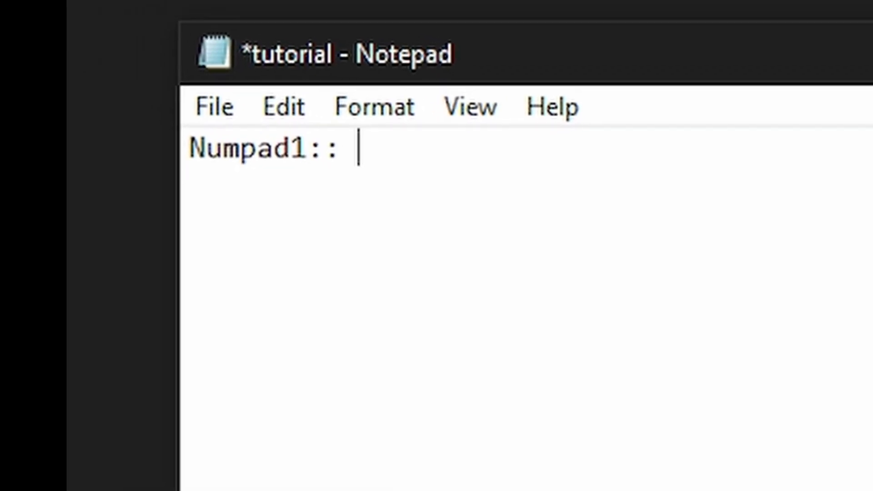
type("m")
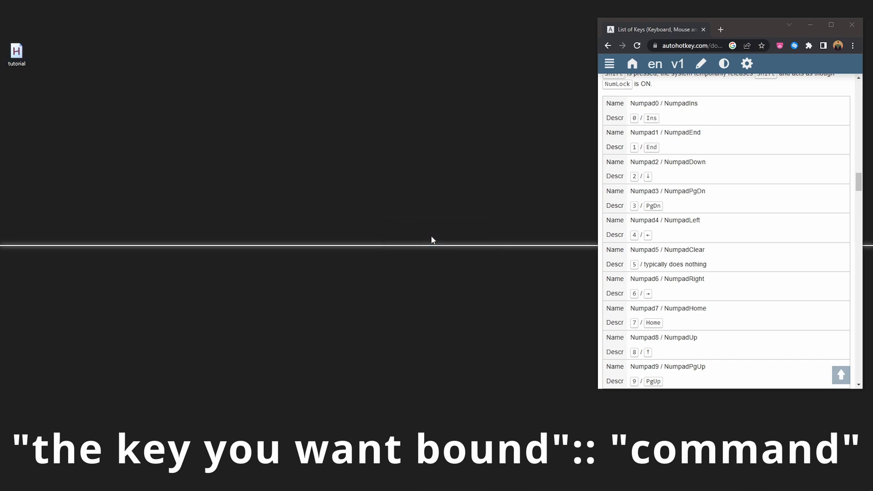
Close the extra blank Chrome tabs, leaving only the List of Keys tab, and select the tutorial script
left_click(721, 29)
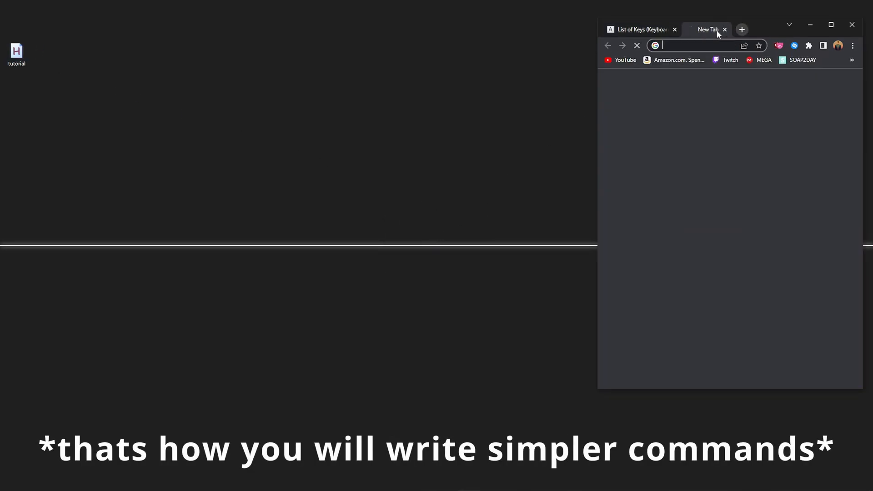
type("mmmmmmmmm")
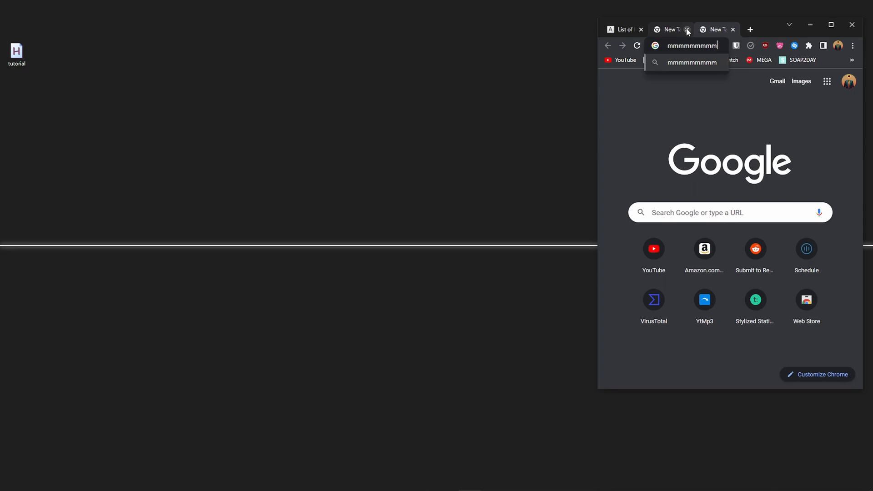
type("m")
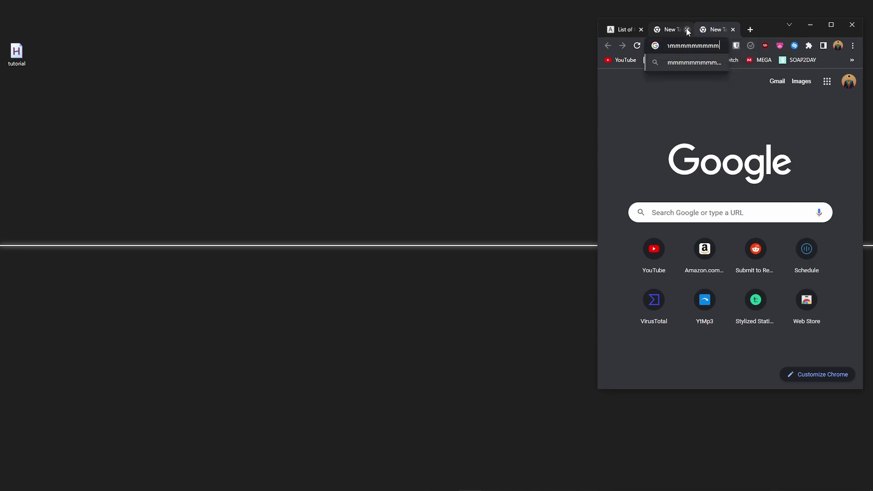
left_click(733, 29)
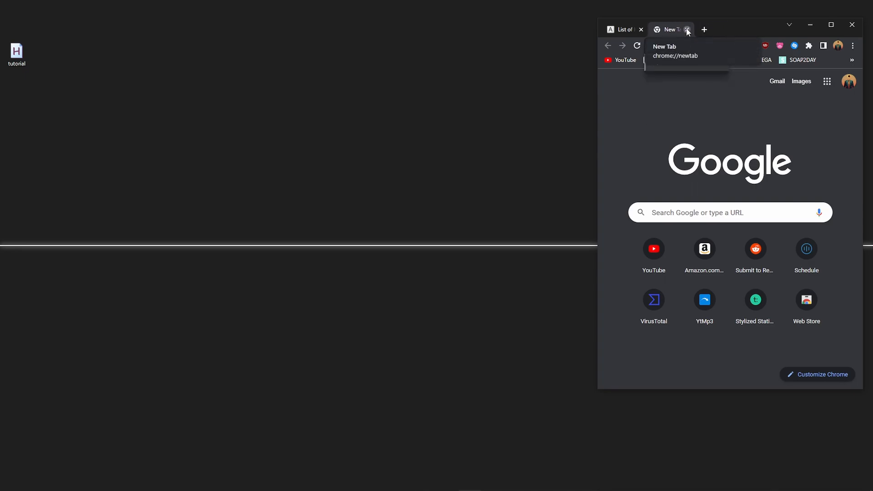
type("mail.google.com/n")
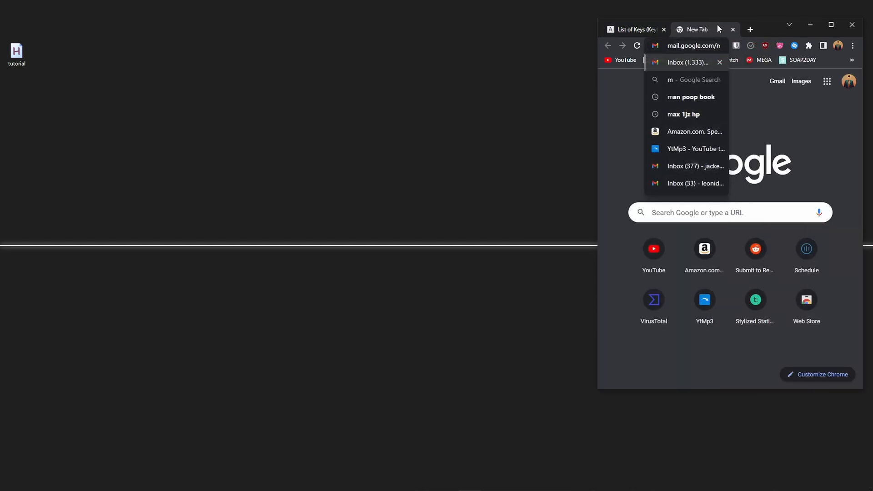
left_click(733, 29)
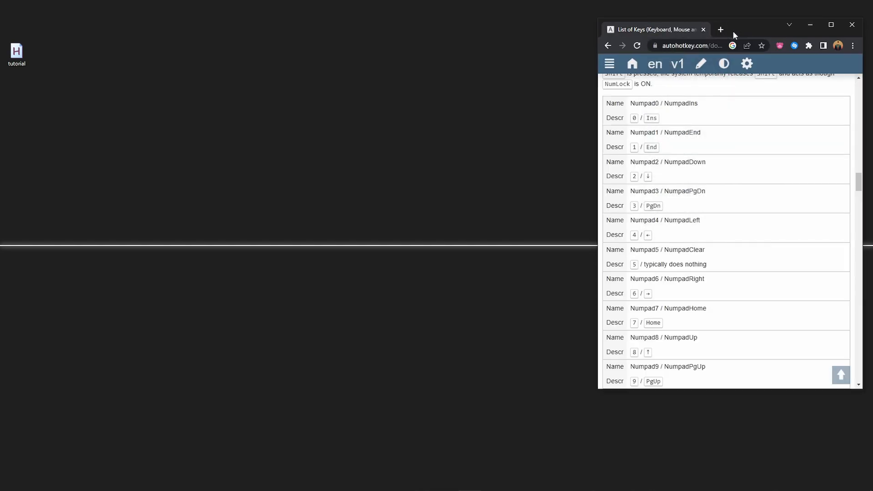
left_click(16, 52)
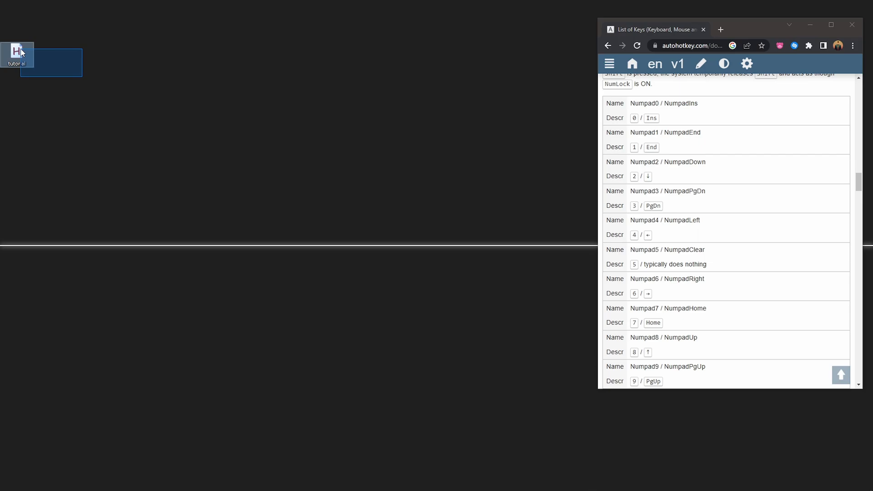
Reopen the desktop tutorial script in Notepad via Open with
right_click(17, 53)
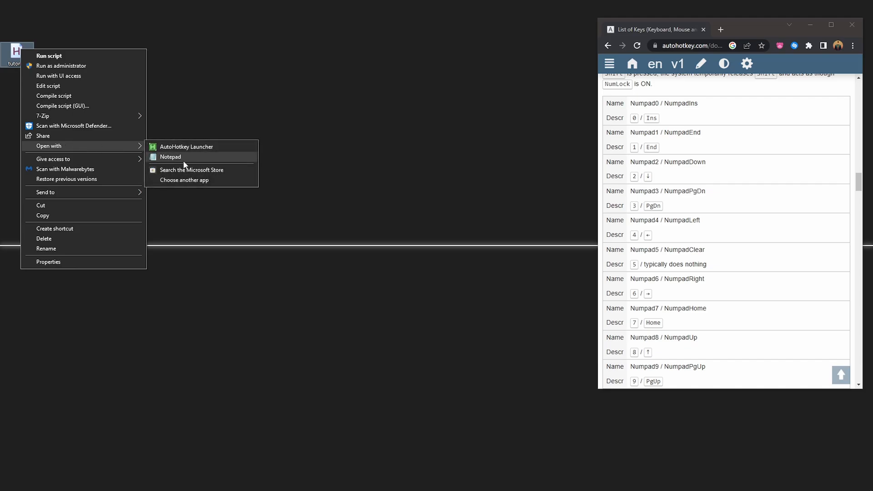
left_click(170, 157)
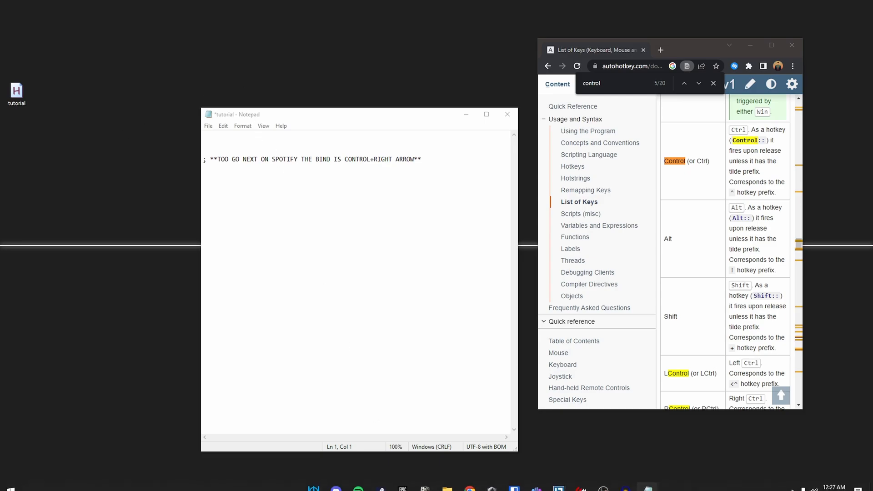
left_click(358, 482)
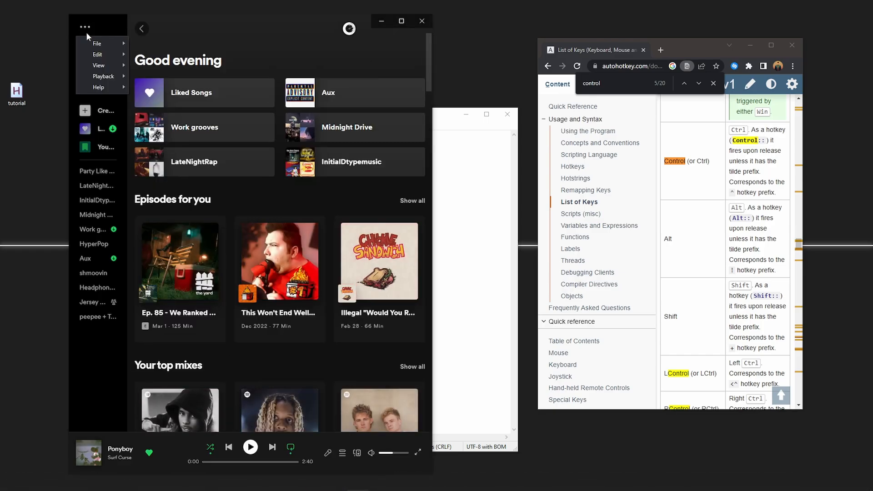
left_click(103, 76)
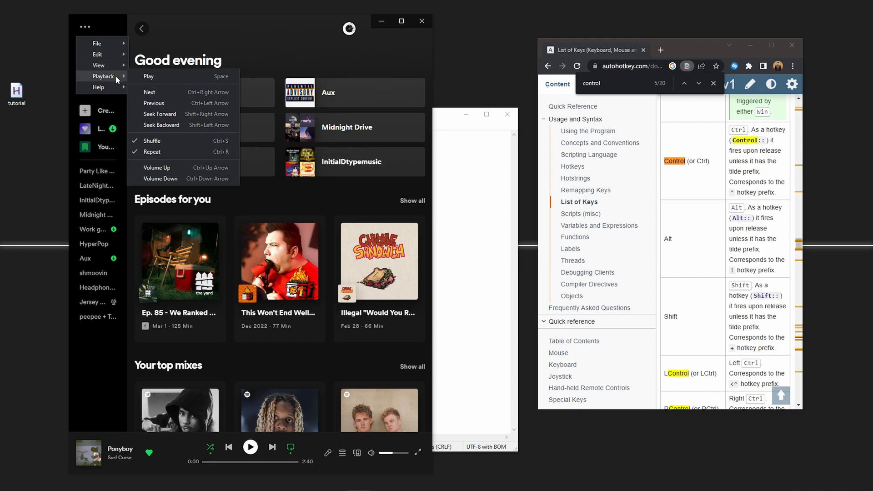
mouse_move(173, 92)
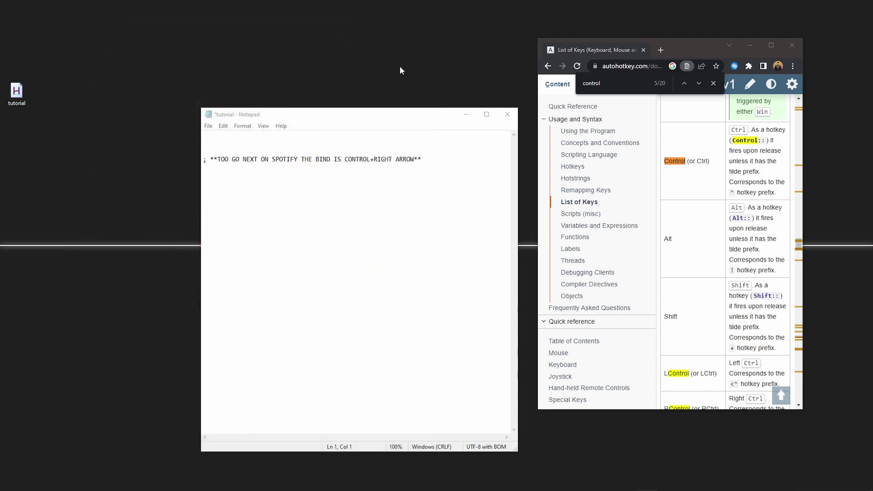
Write 'Numpad3::' on line 1 above the Spotify next-track comment and dismiss the 'control' page search
left_click(423, 161)
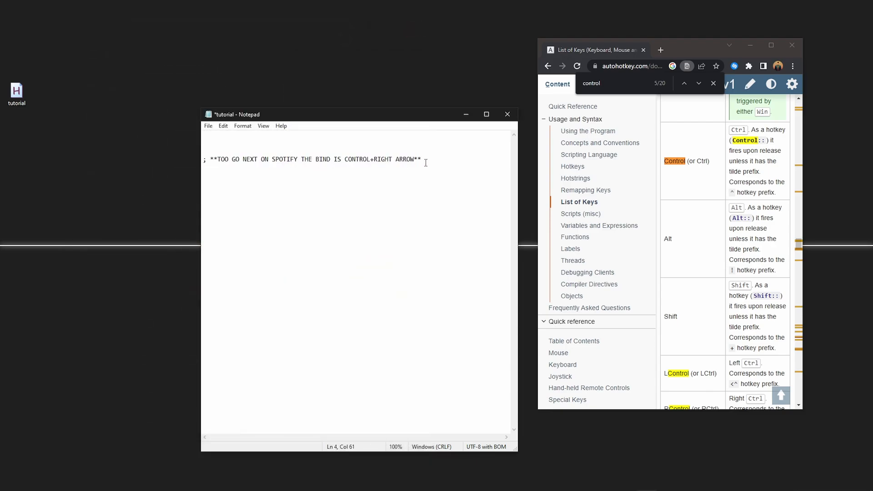
left_click(204, 135)
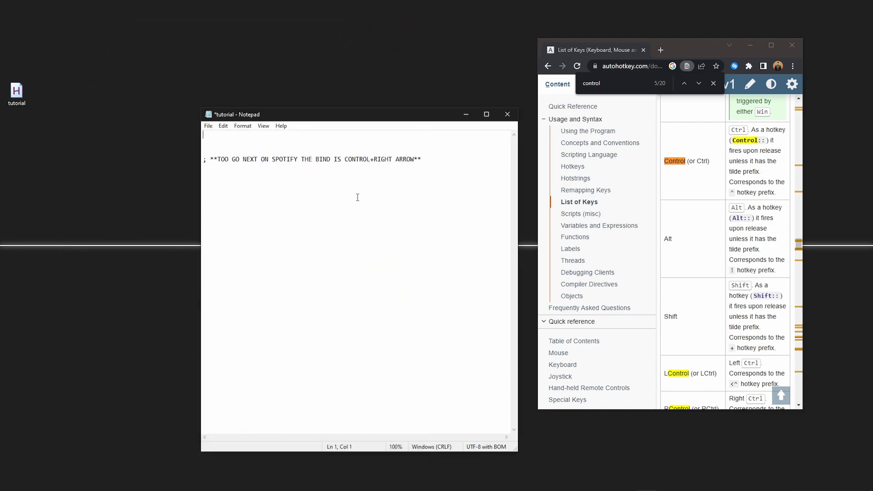
type("Numpad3::")
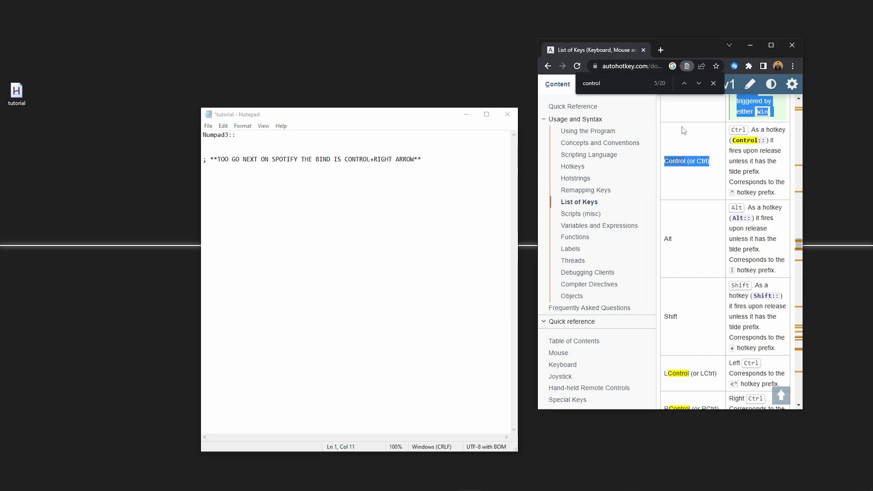
left_click(713, 83)
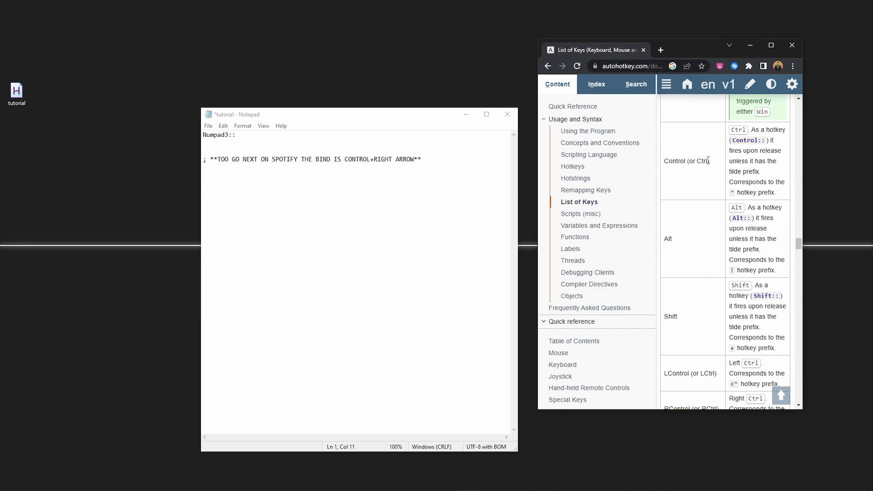
mouse_move(735, 130)
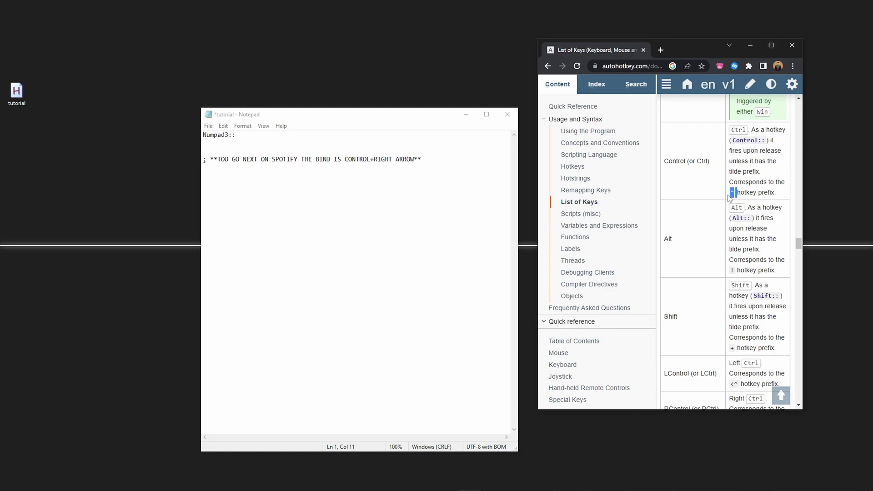
mouse_move(732, 202)
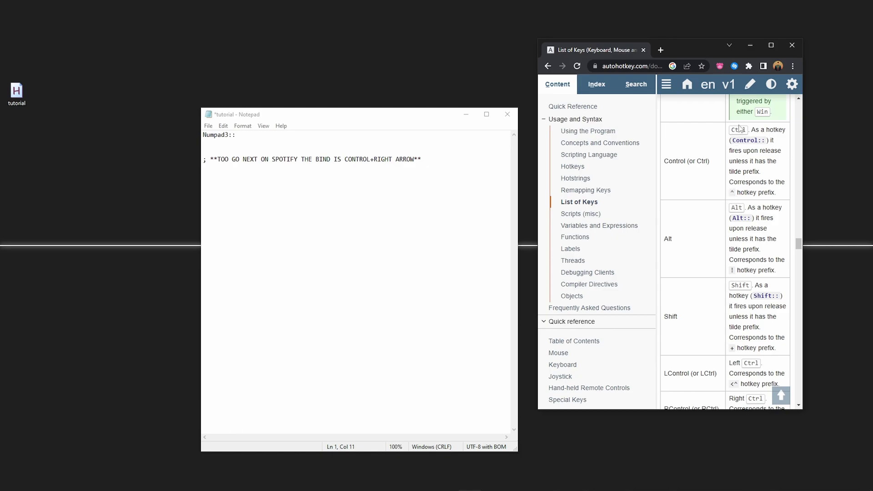
mouse_move(530, 192)
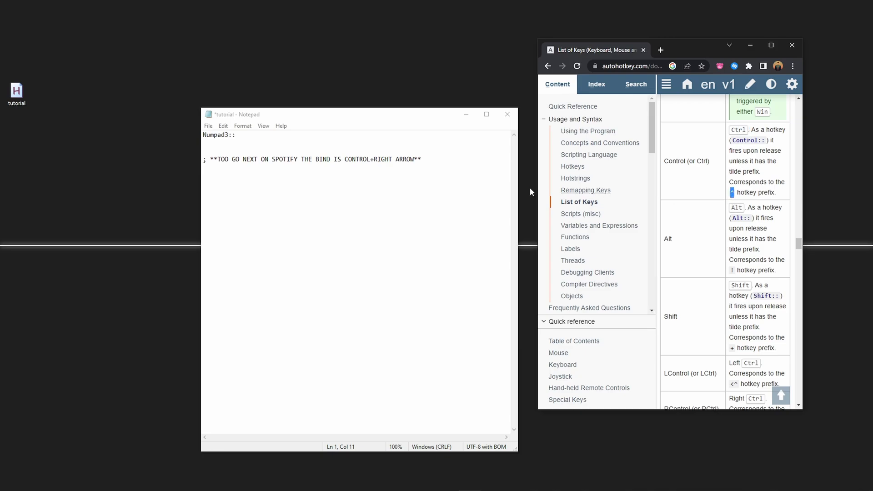
Complete line one as Numpad3::^Right, taking the key name Right from the docs' right-arrow entry
left_click(292, 163)
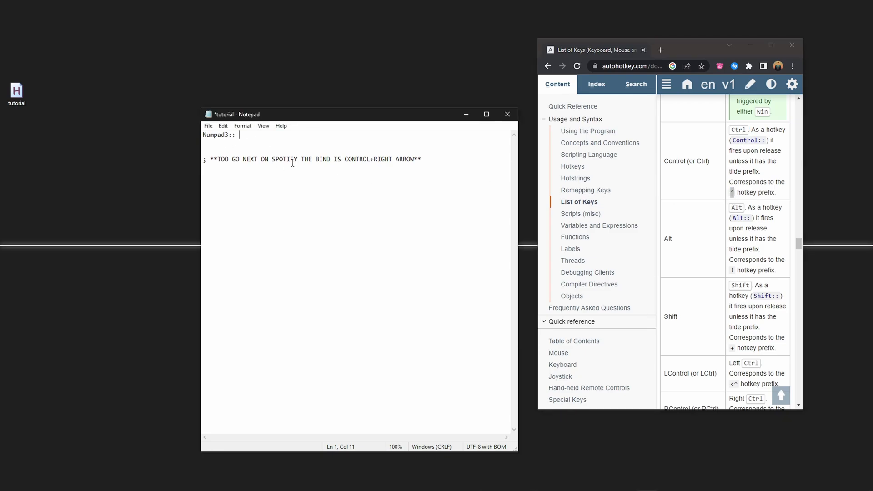
type("^")
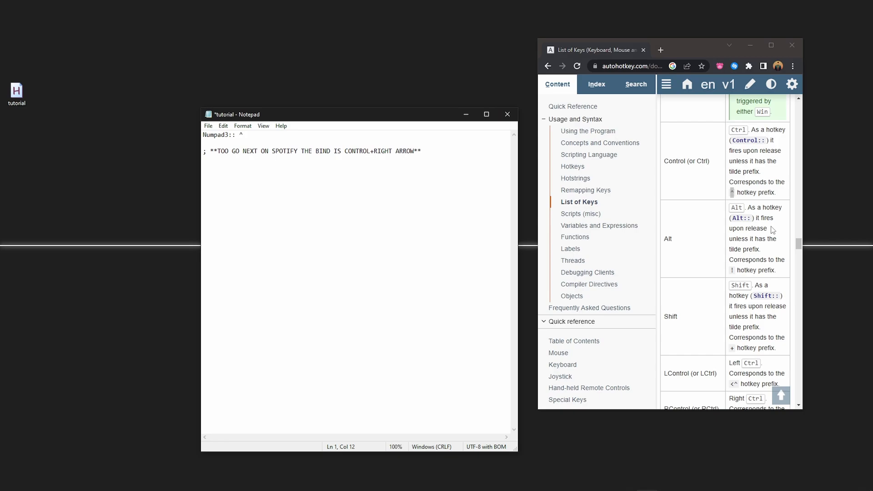
mouse_move(704, 161)
type("right arr")
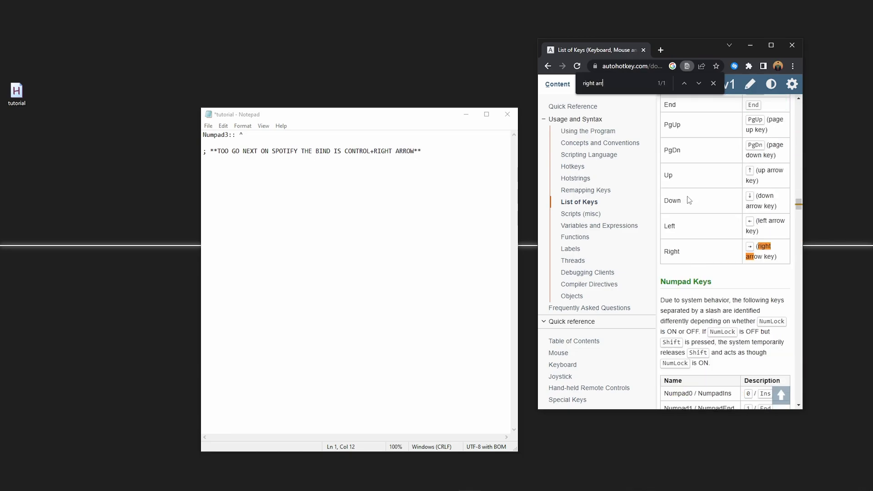
type("ow")
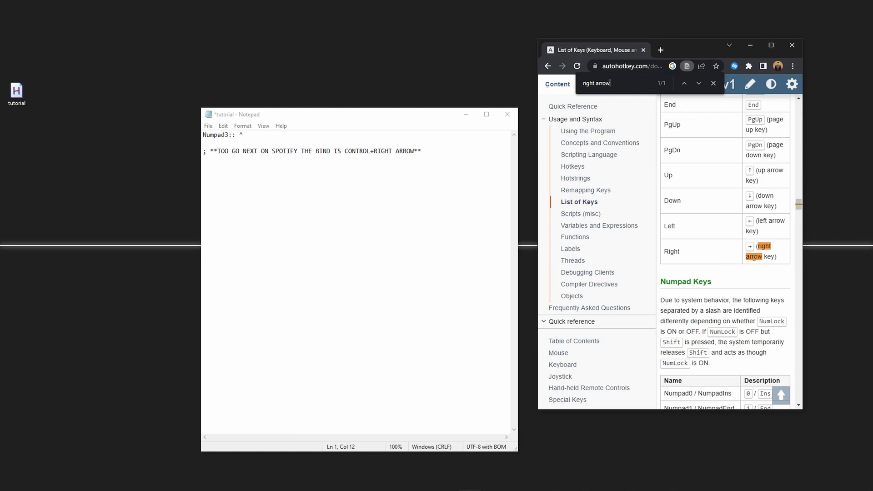
double_click(671, 251)
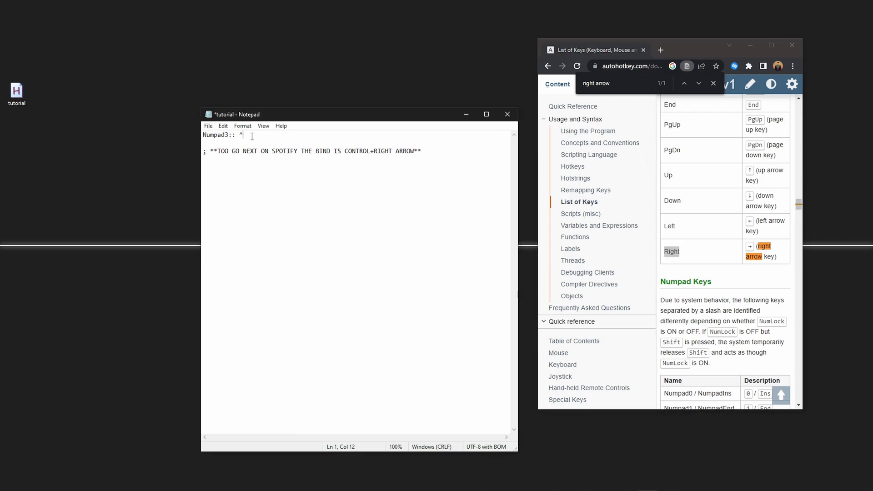
type("Right")
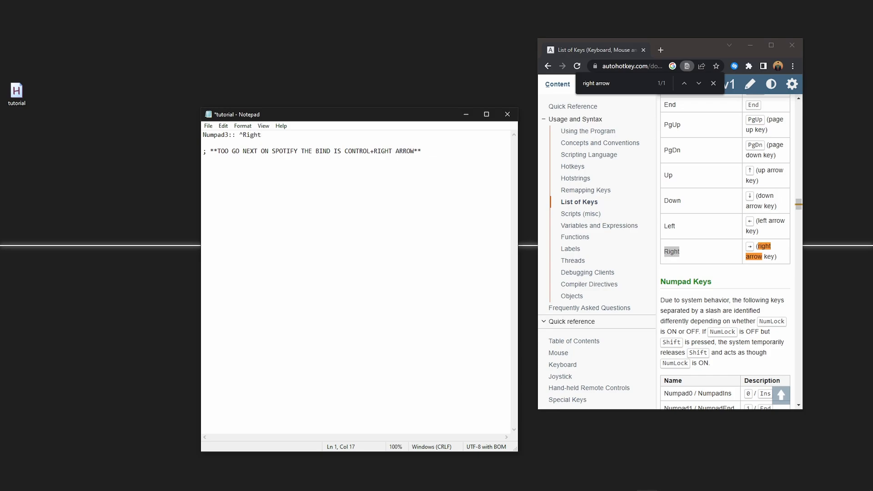
Move the Notepad window aside and close the script
left_click_drag(356, 114, 309, 92)
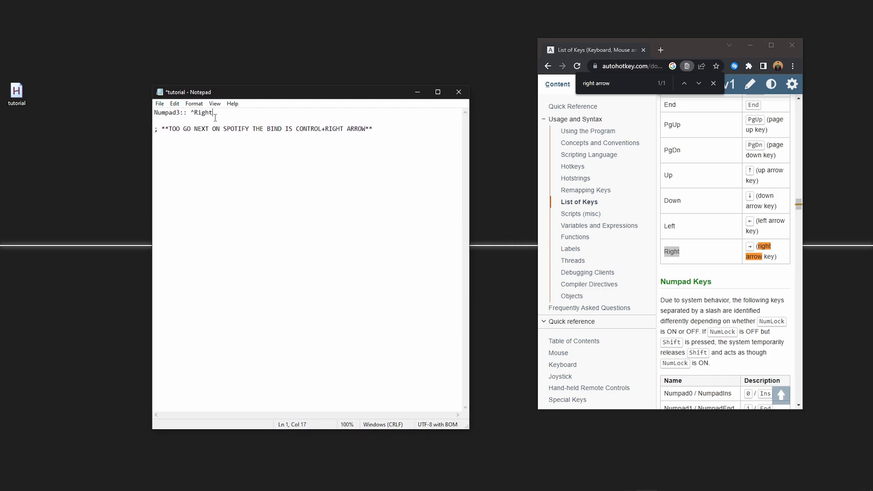
left_click(160, 103)
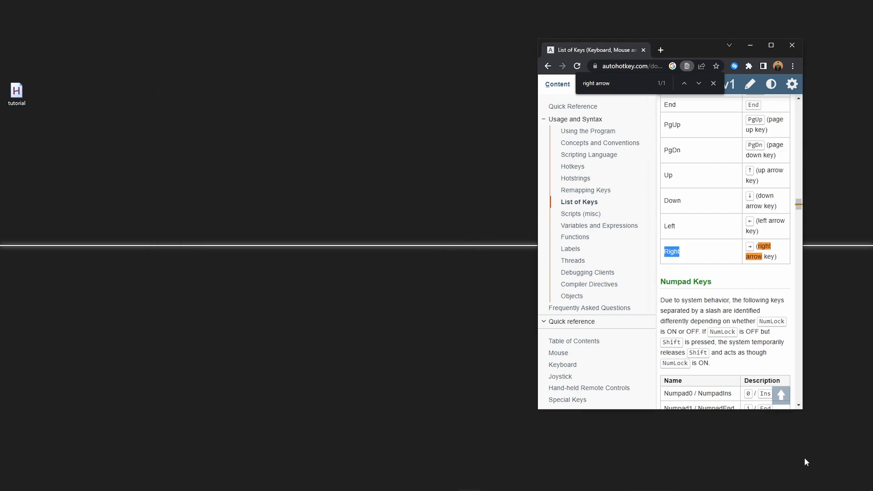
Run the tutorial script and skip Spotify from Toxic to the next track, Route 66
right_click(764, 465)
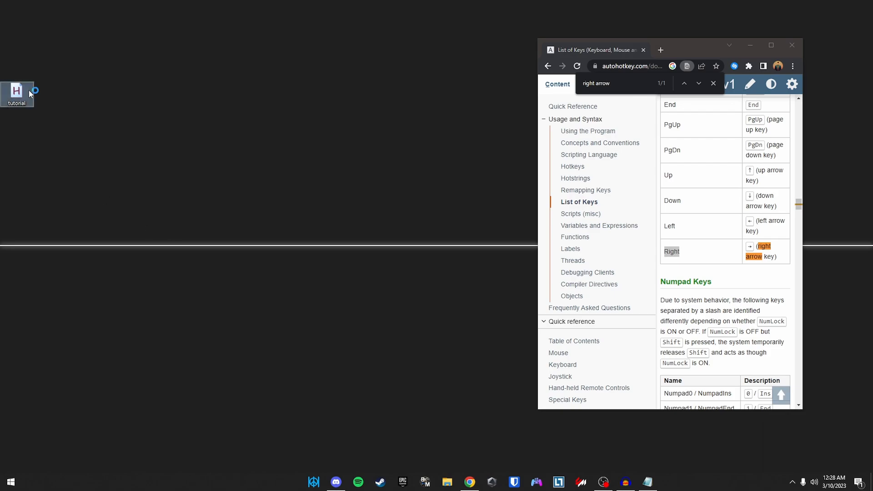
mouse_move(425, 249)
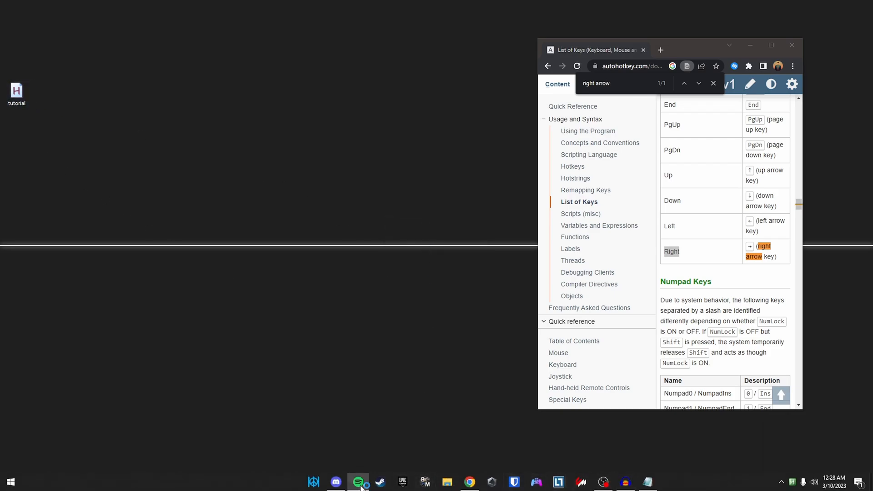
left_click(358, 482)
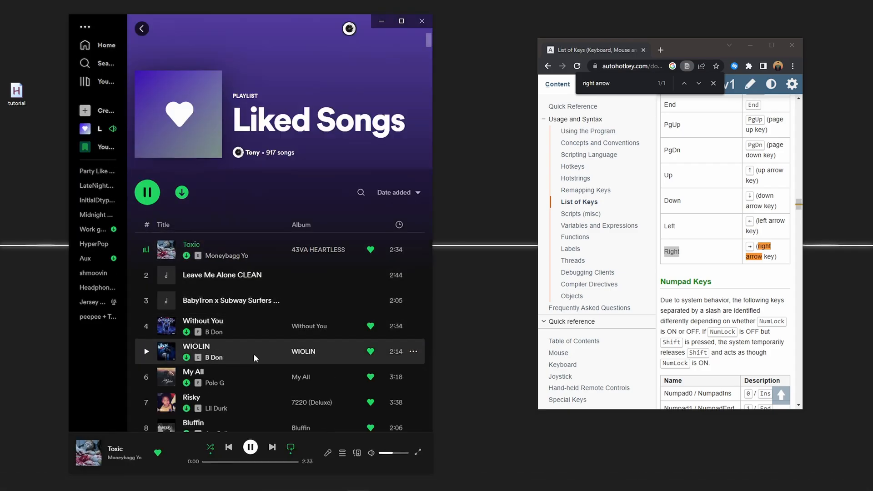
left_click(272, 447)
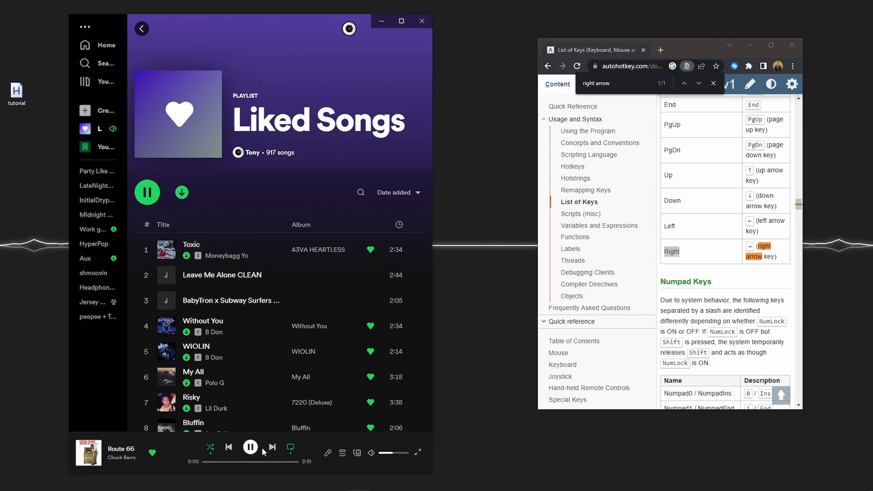
left_click(272, 448)
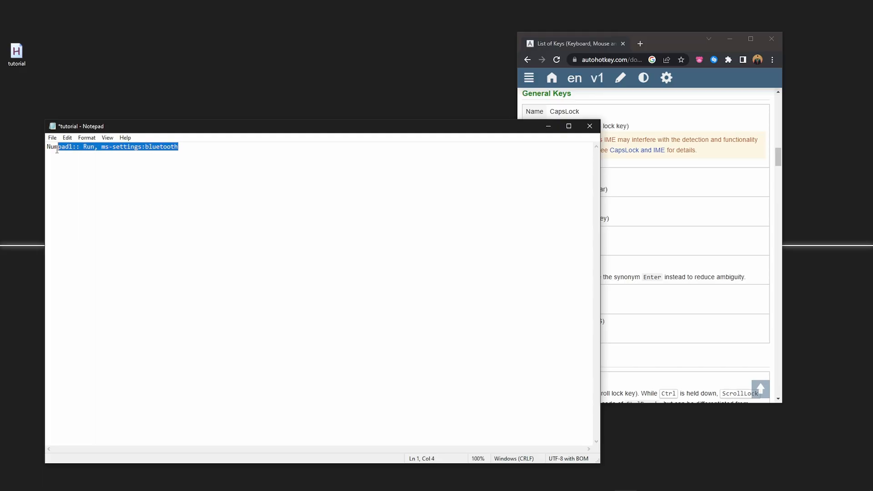
Search Google for 'how to open bluetooth settings with ahk' in a new tab
left_click(124, 138)
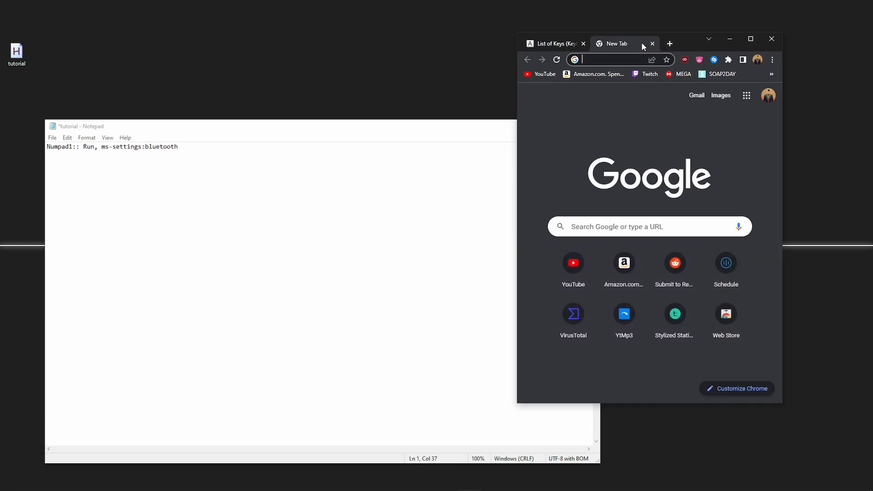
type("how to open")
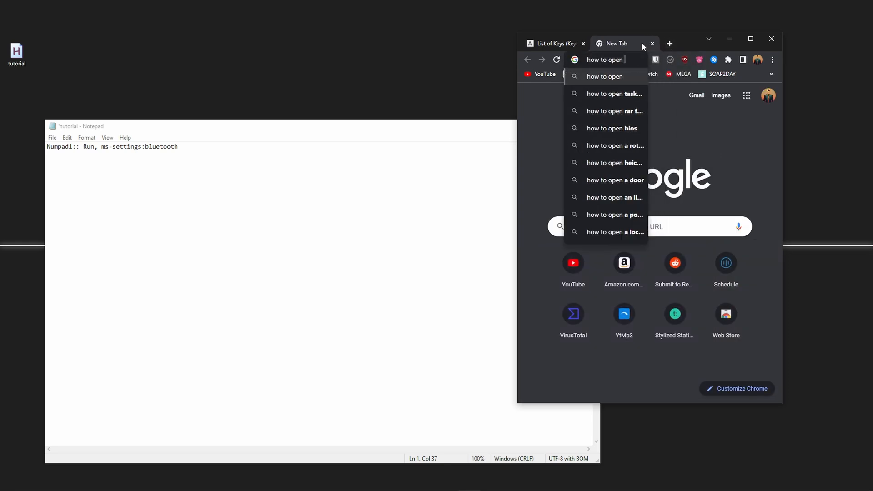
type("bluet")
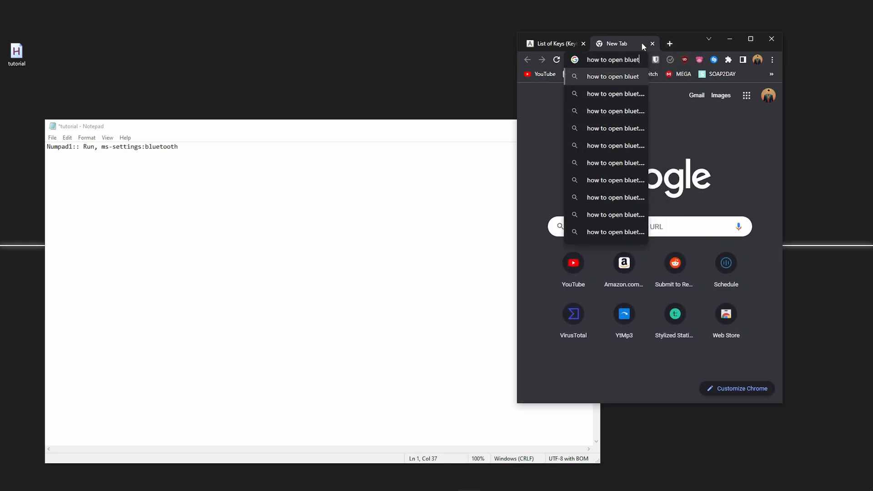
type("bluetooth settings")
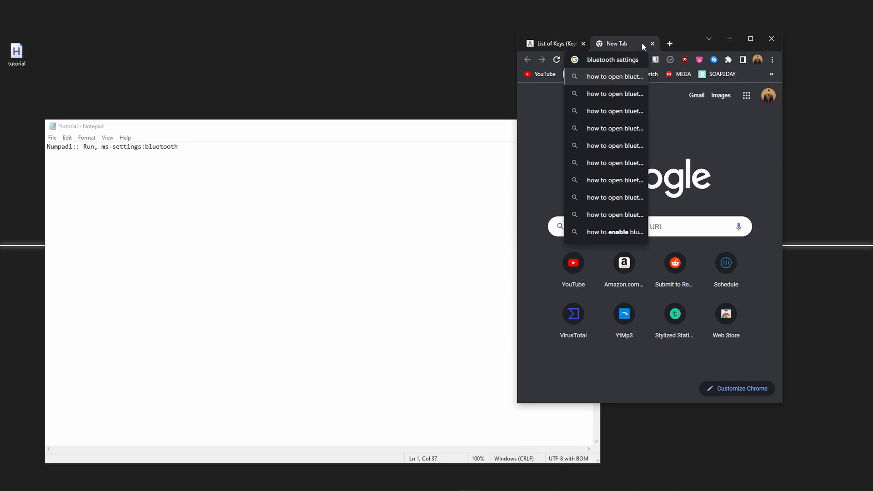
key("Return")
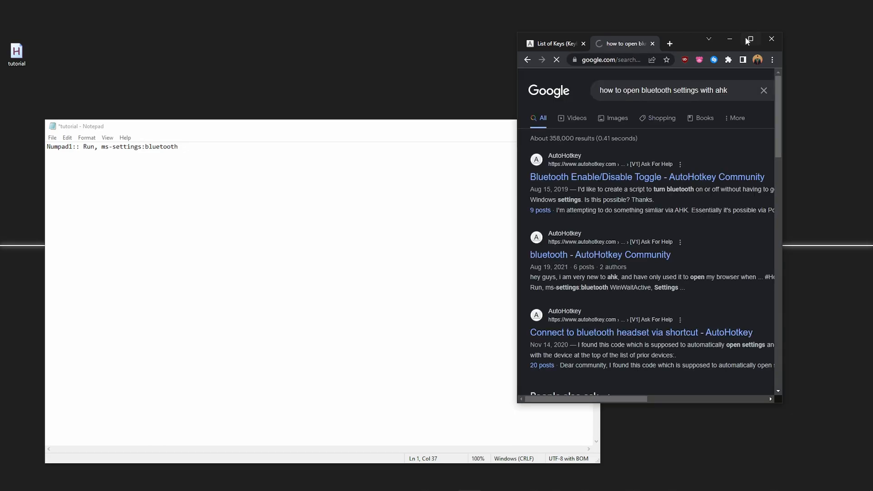
Maximize Chrome, browse the AutoHotkey Community results, then replace them with a blank tab
left_click(748, 39)
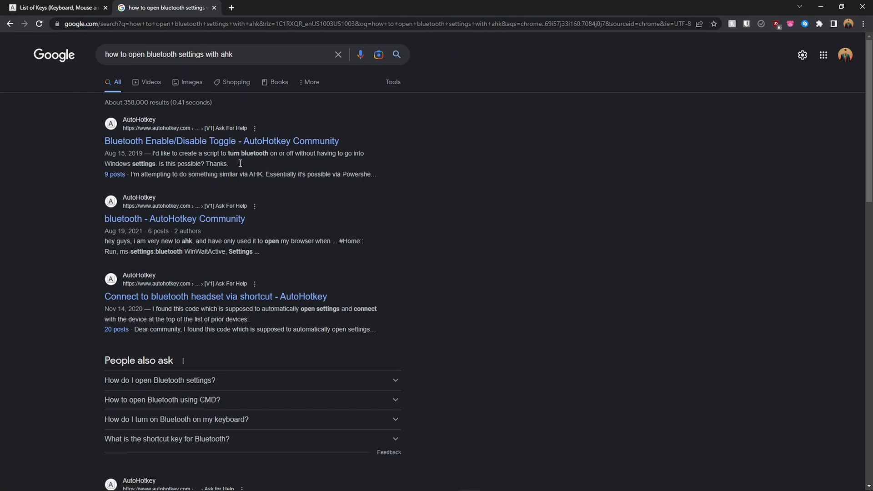
mouse_move(189, 221)
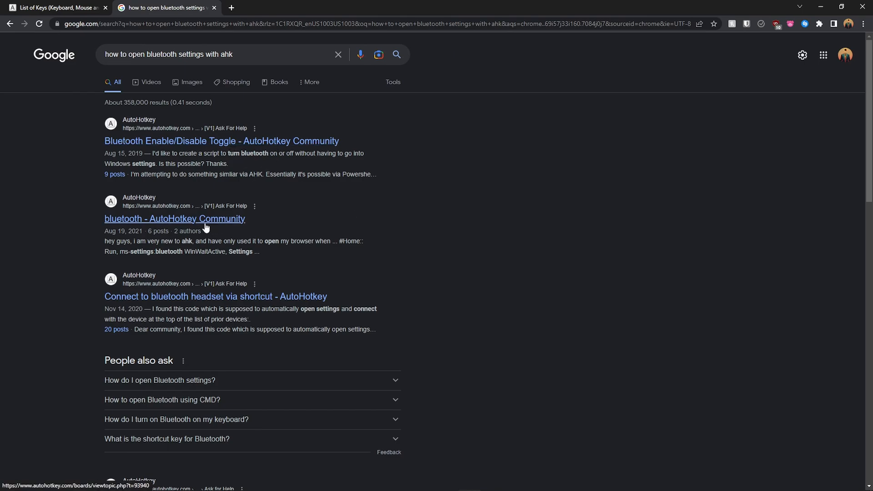
scroll("down", 3)
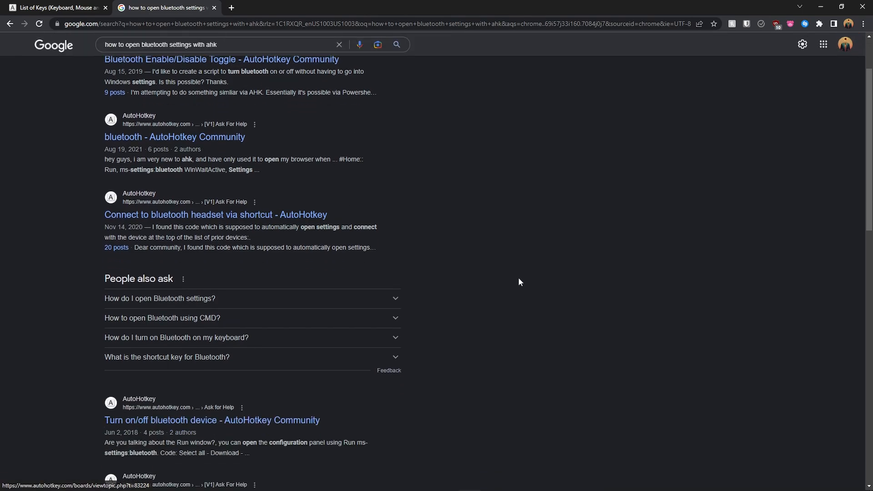
scroll("down", 3)
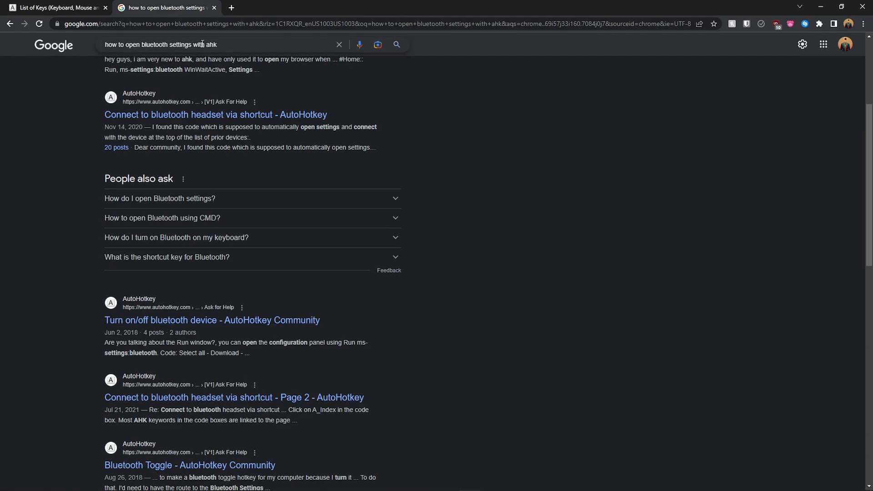
left_click(212, 8)
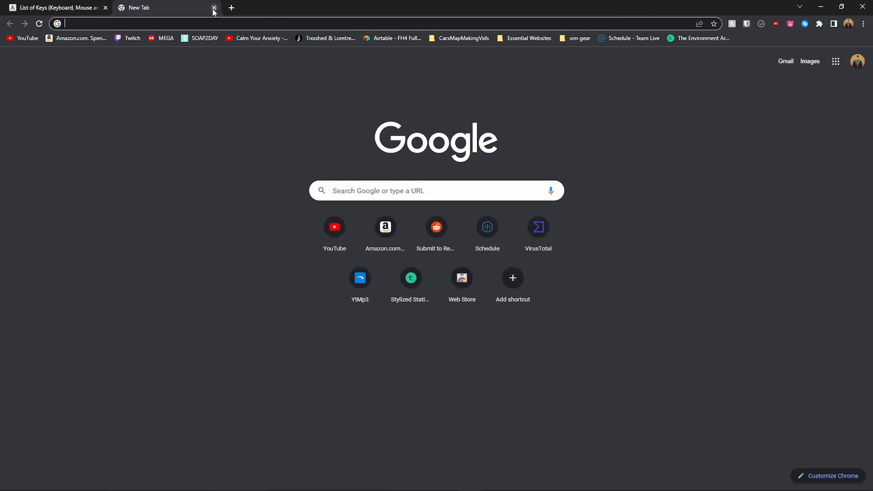
Search 'how to mute mic with ahk' and browse down the results to the related searches
type("how to pa")
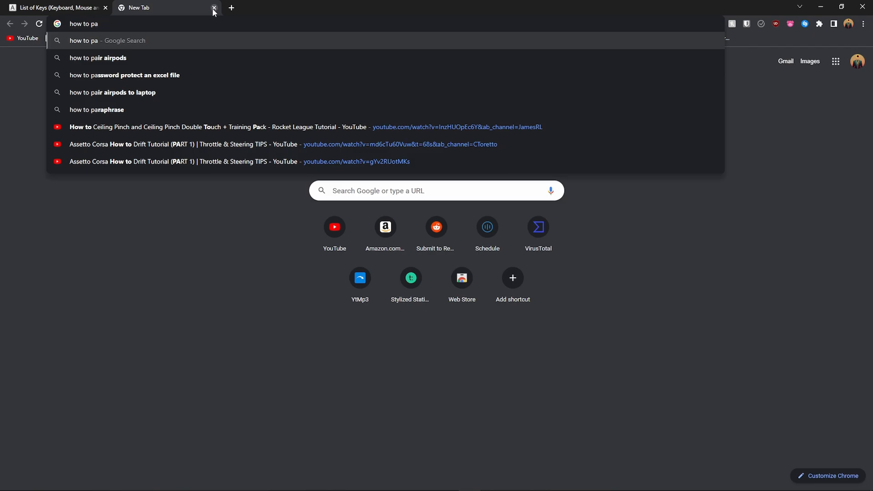
type("how to mute mic with stream deck")
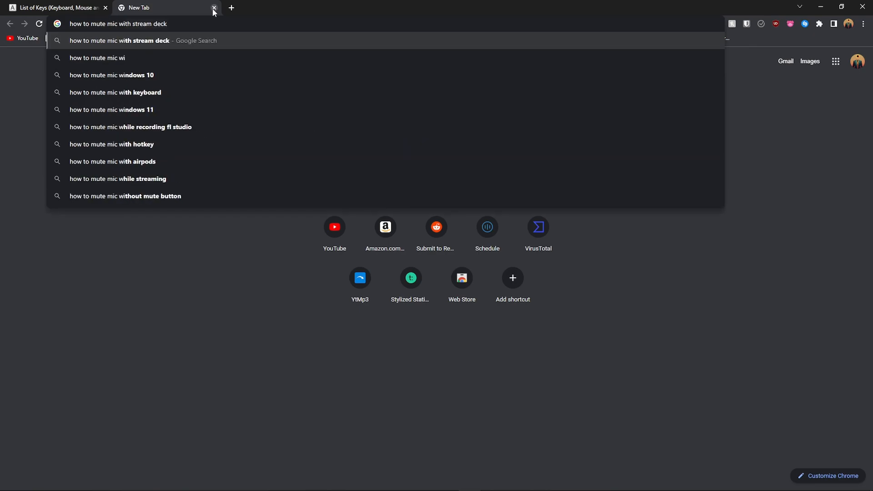
key("Return")
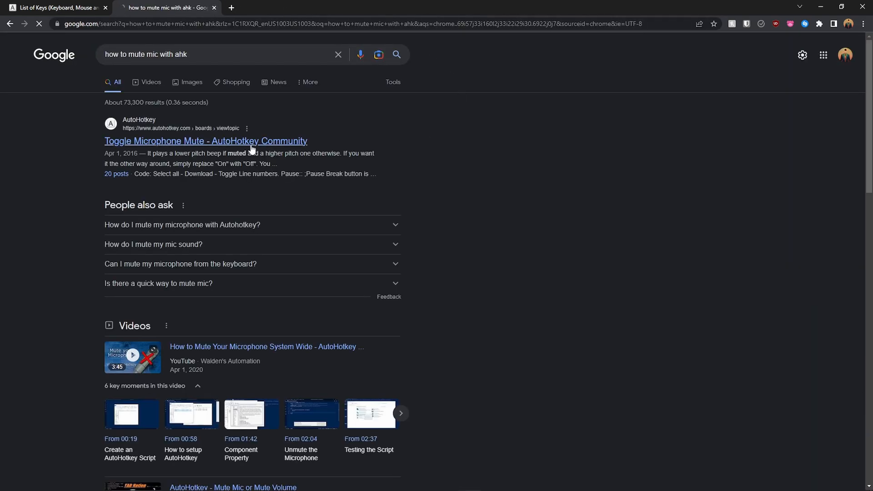
scroll("down", 3)
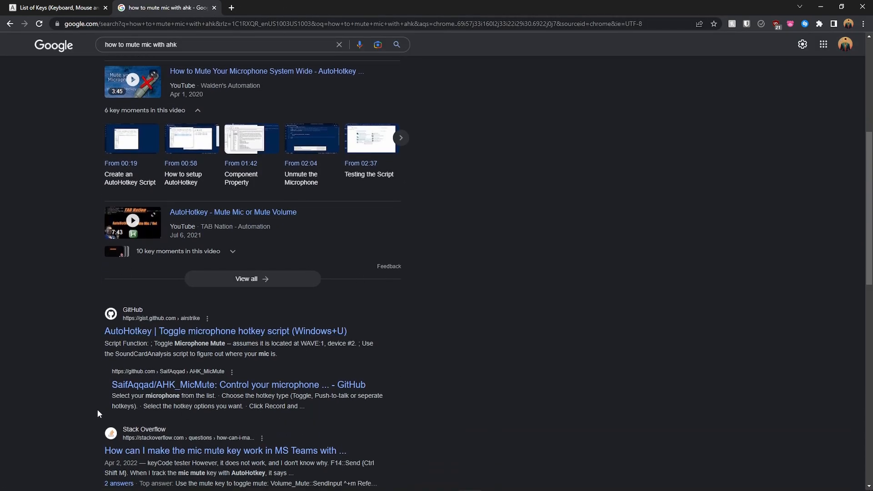
scroll("down", 3)
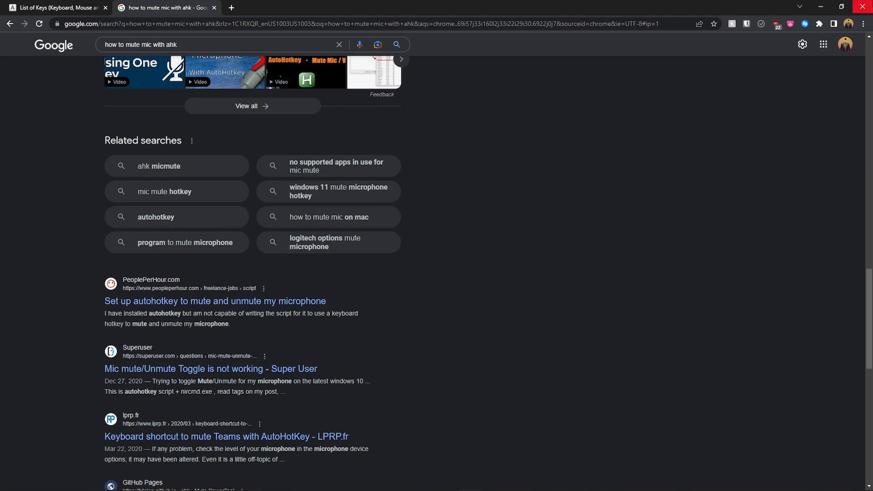
right_click(16, 50)
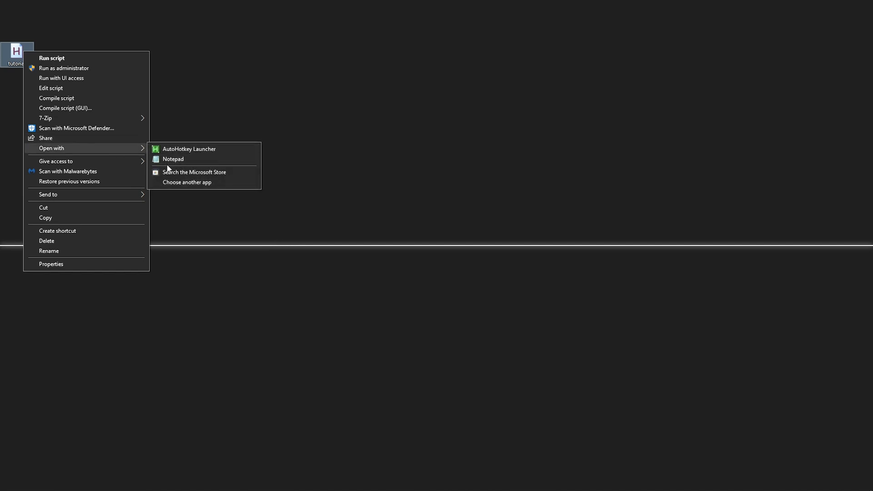
Run the script and trigger Numpad1 to reach the Bluetooth & other devices settings page
left_click(173, 158)
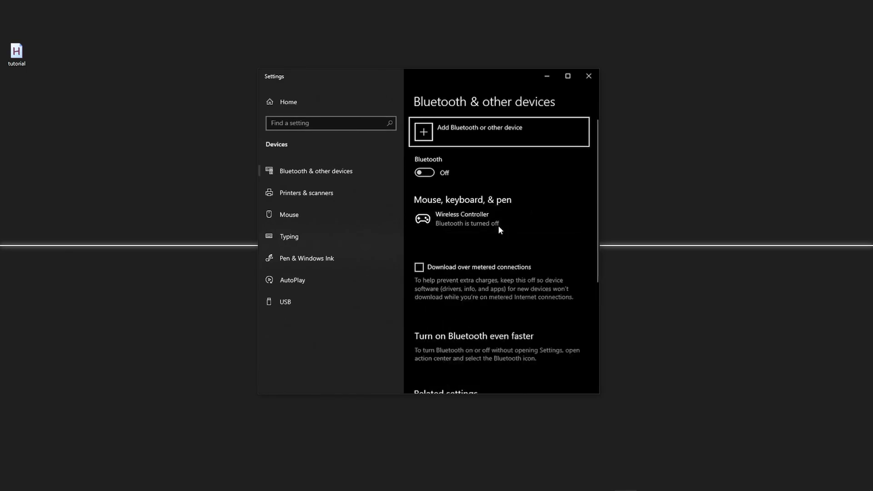
scroll("down", 3)
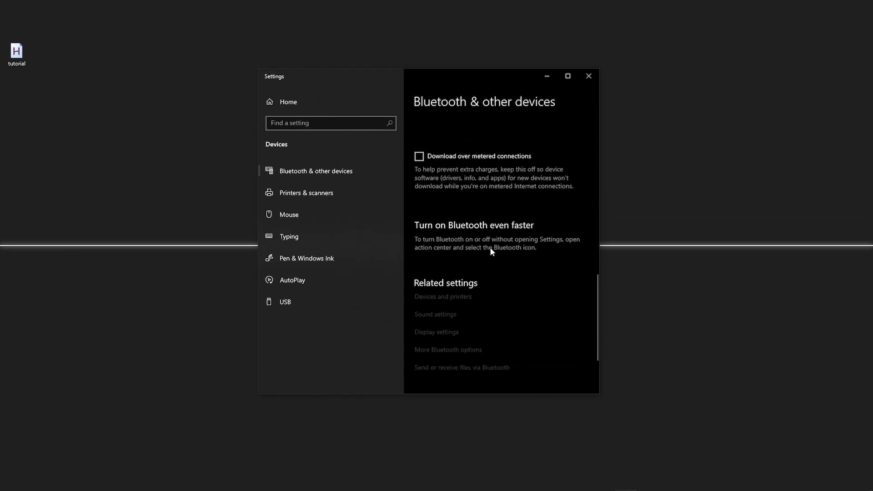